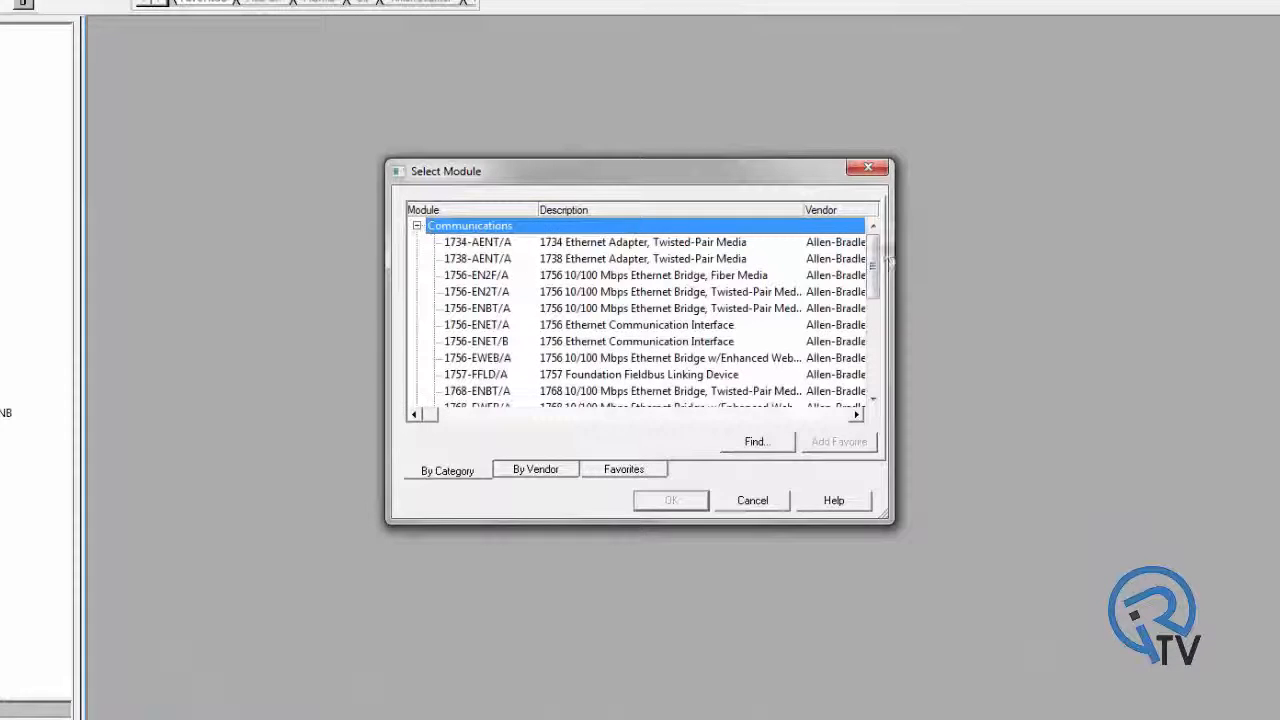
Step: Select ETHERNET-MODULE Generic Ethernet Module from the Communications category
scroll(down, 3)
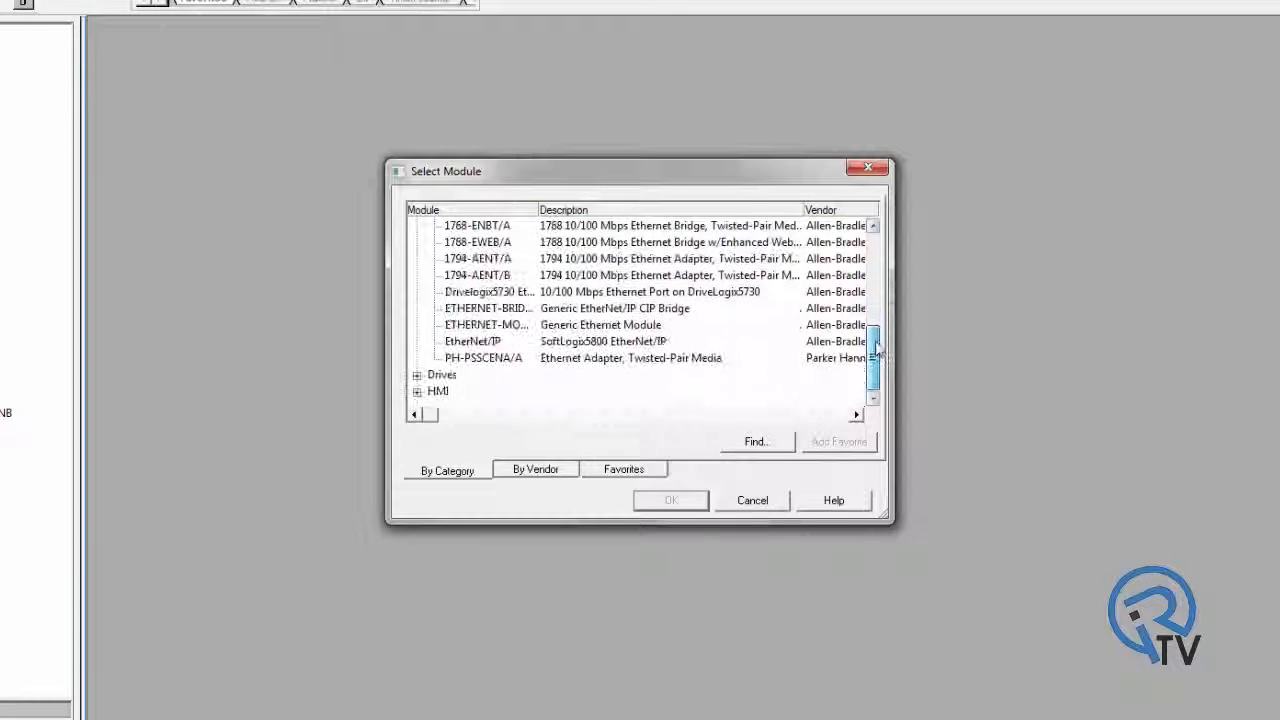
click(600, 326)
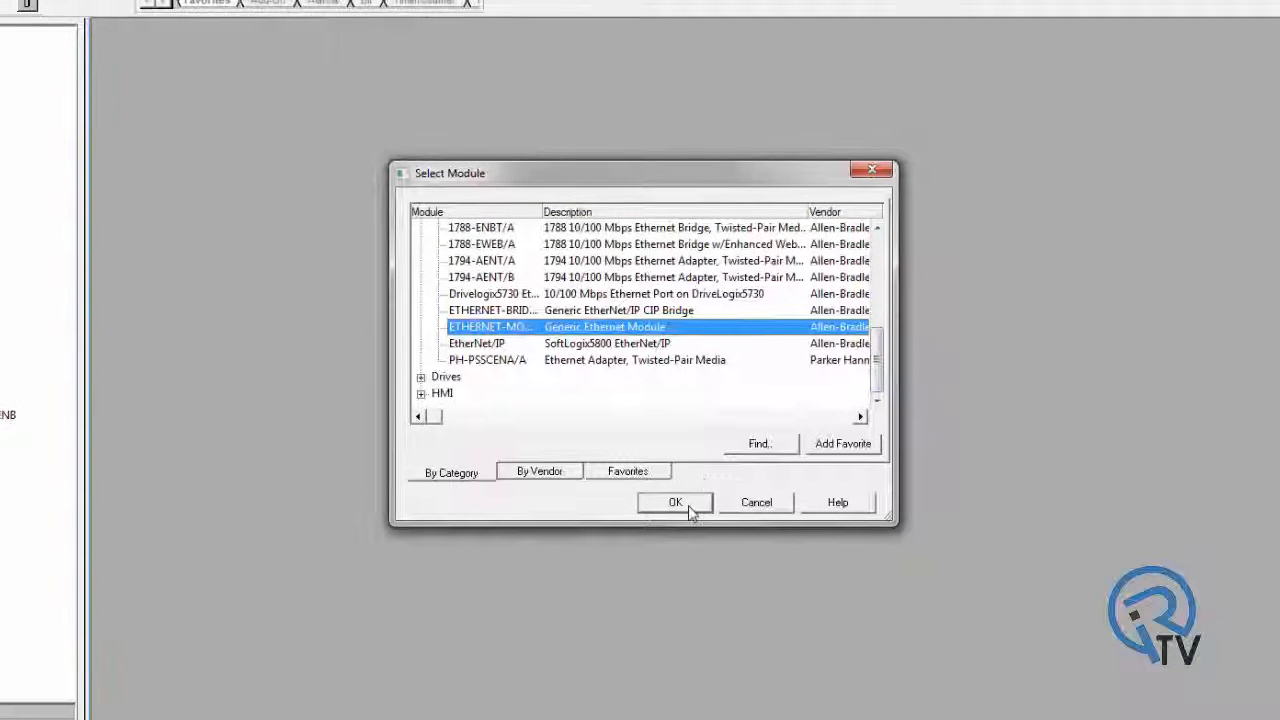
Step: Name the new module Turck_io_Block with the Data - INT communication format
click(675, 502)
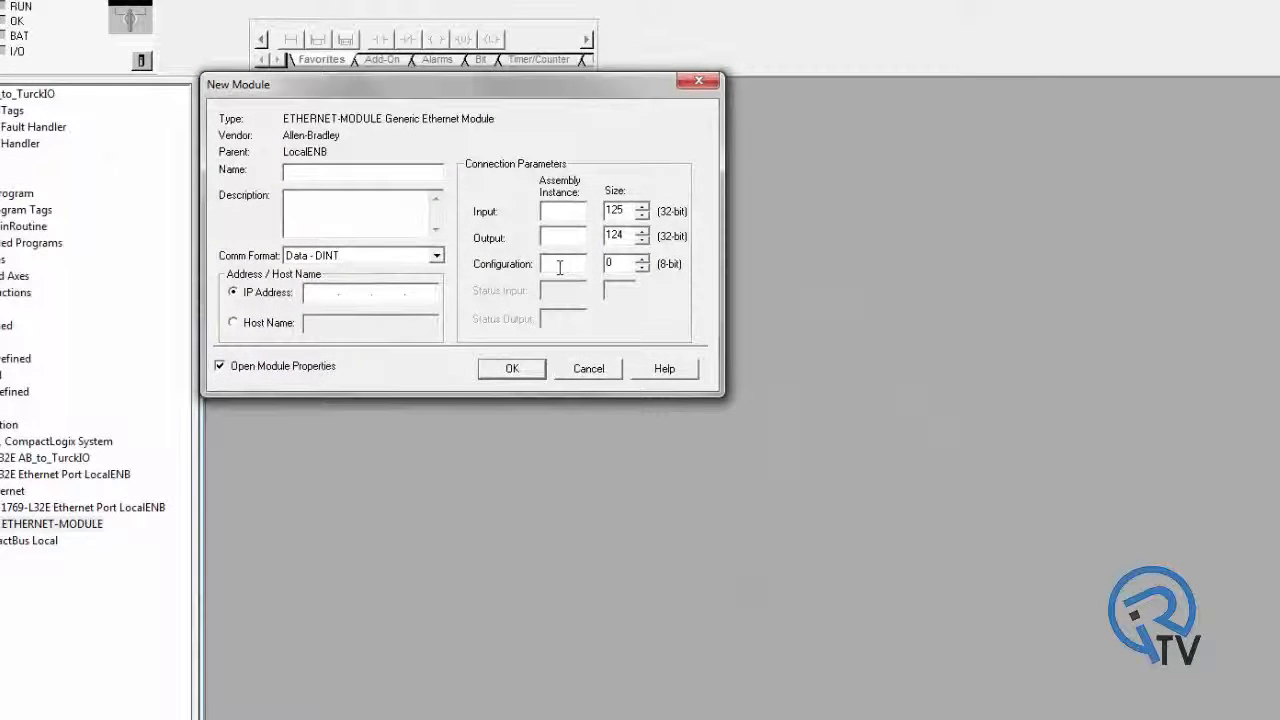
text(Turck)
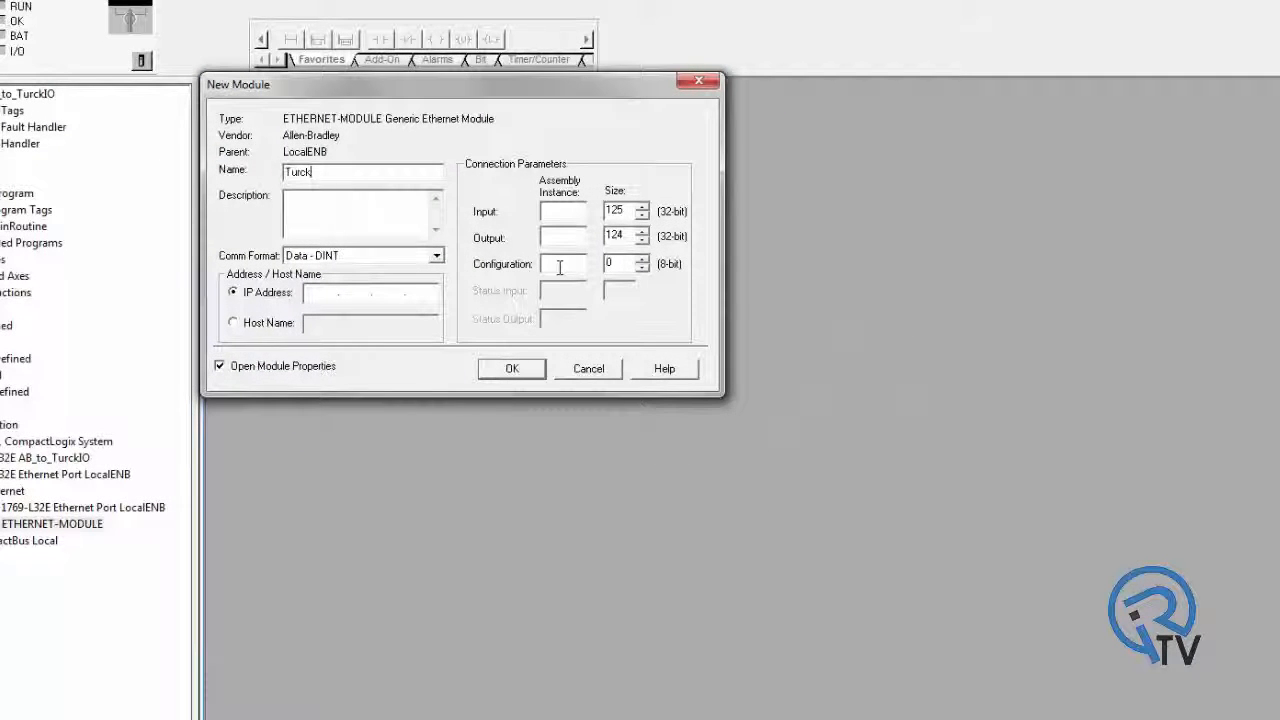
text(_in)
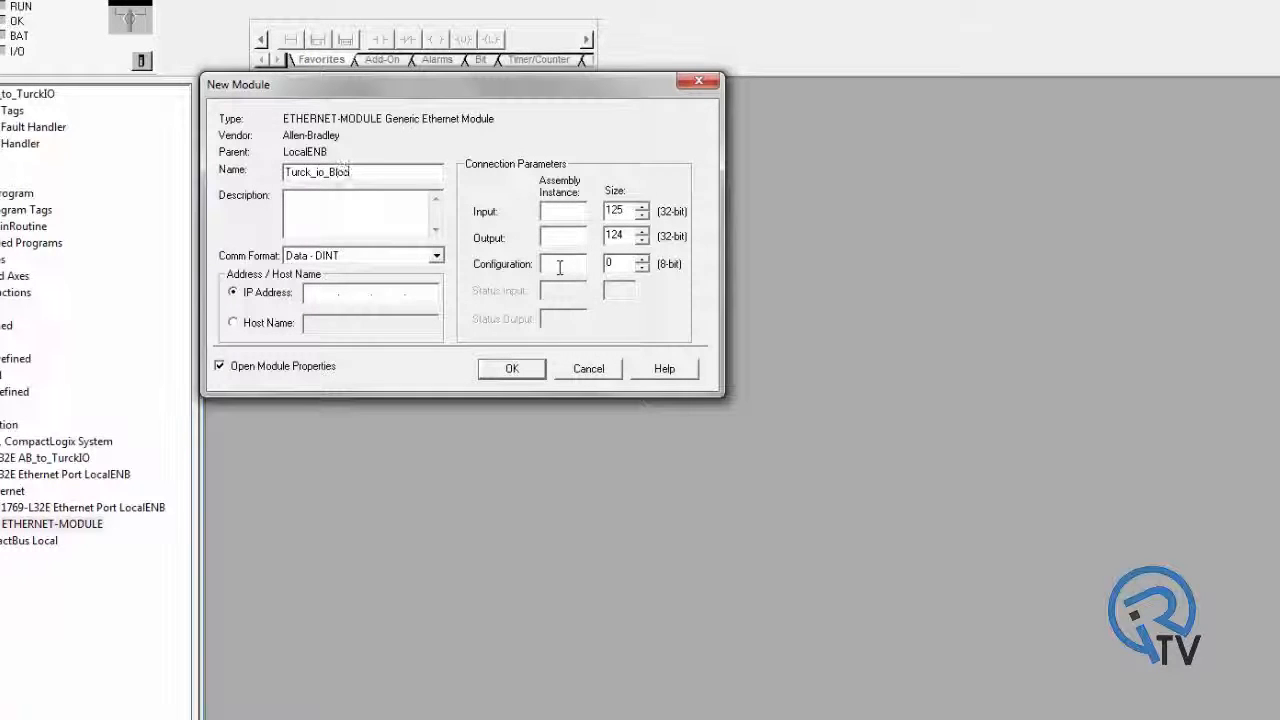
click(436, 255)
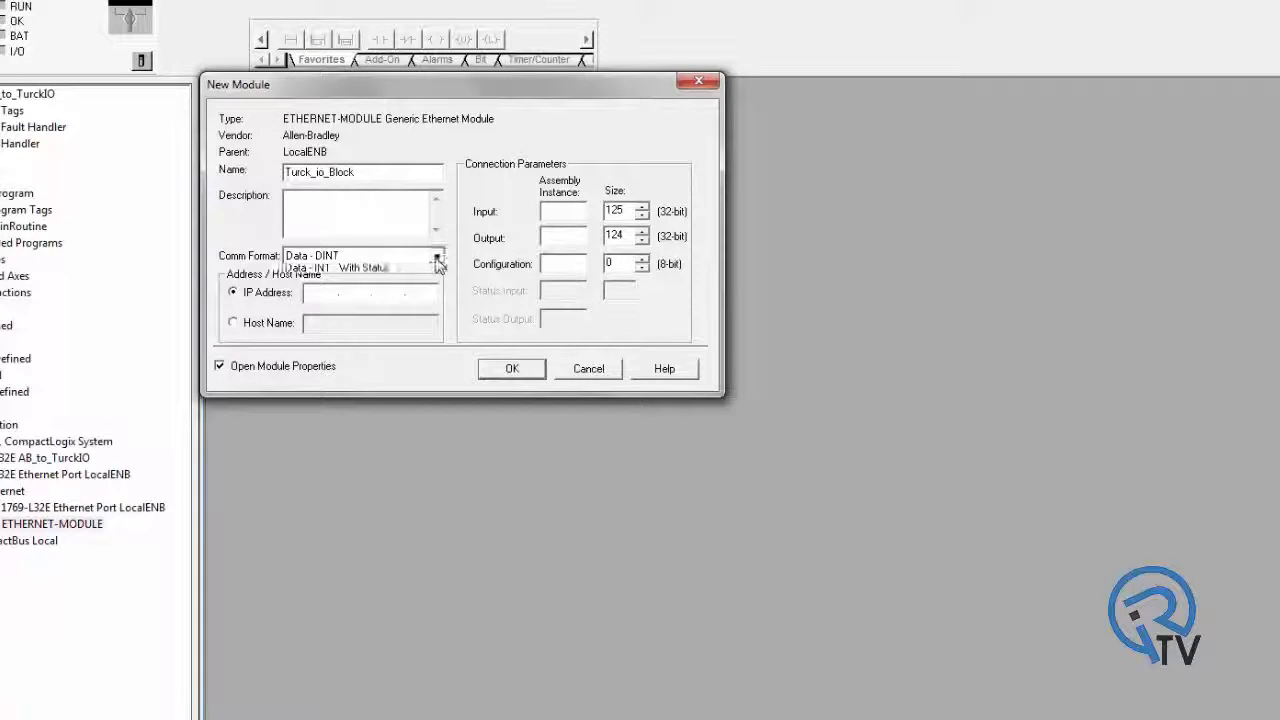
click(310, 267)
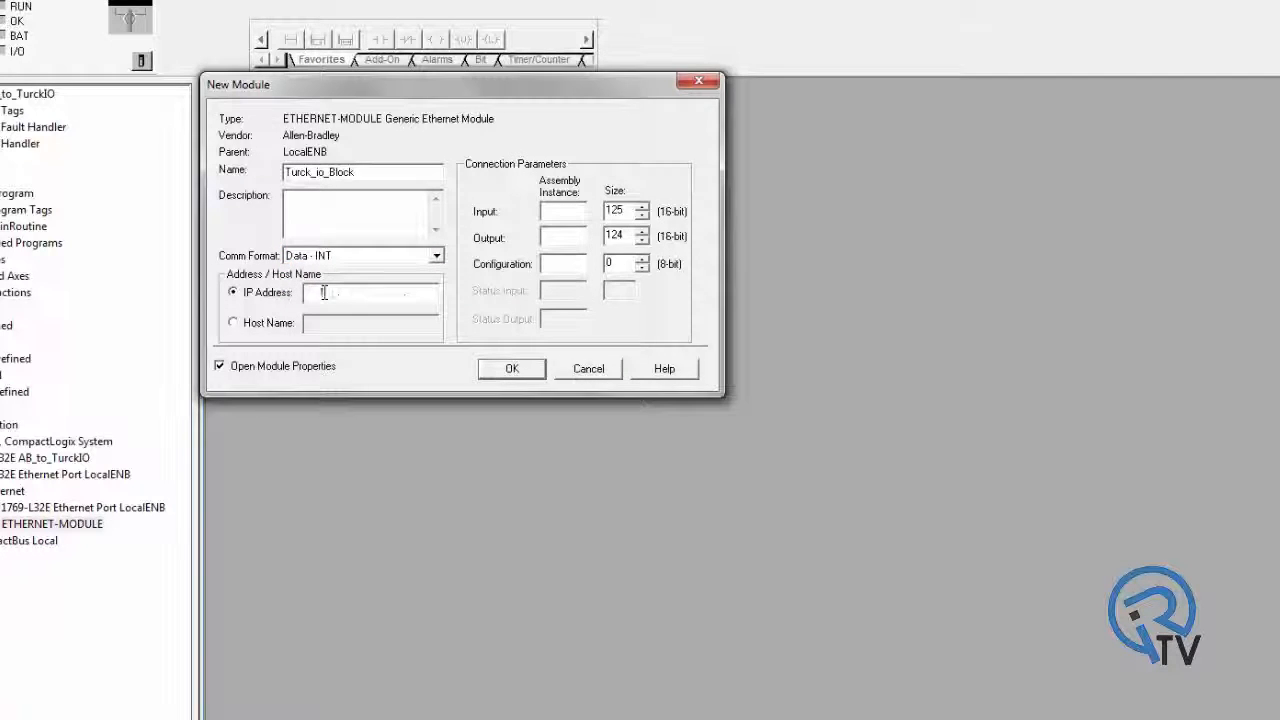
Step: Set IP 192.168.0.20, input assembly 103/5 and output 104/2, then accept
text(192.168)
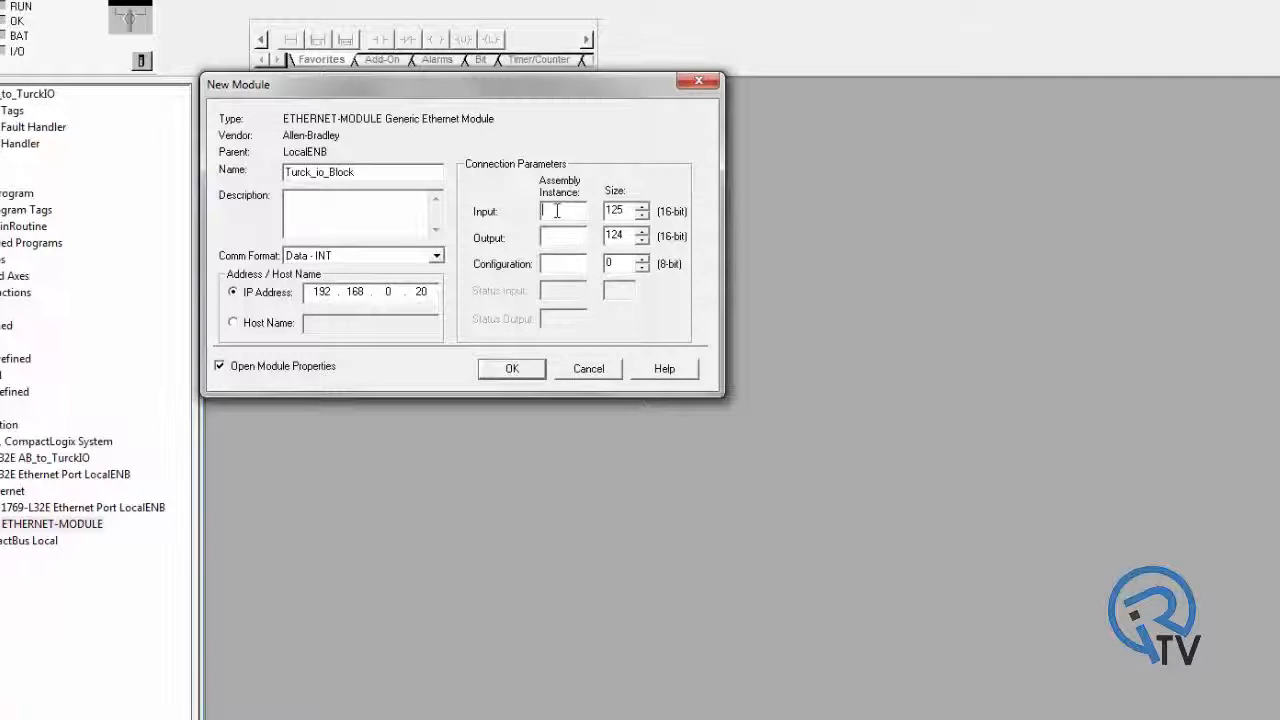
text(103)
click(563, 263)
text(106)
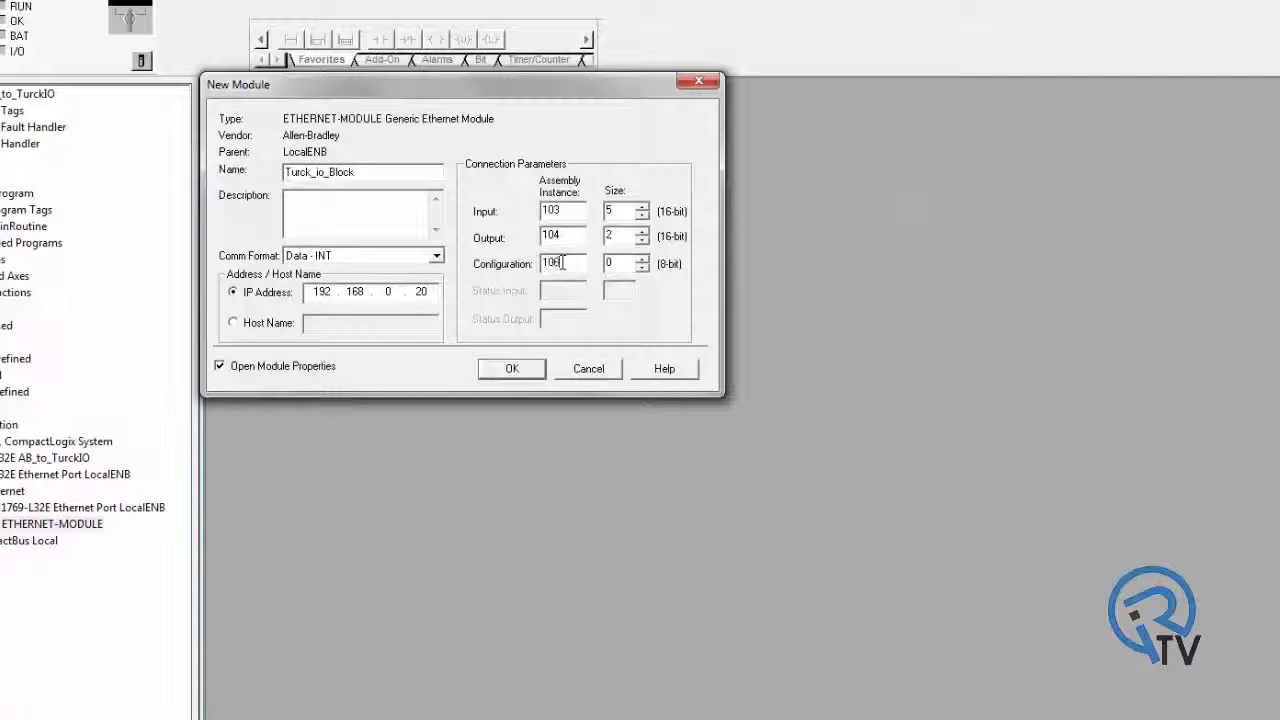
click(511, 368)
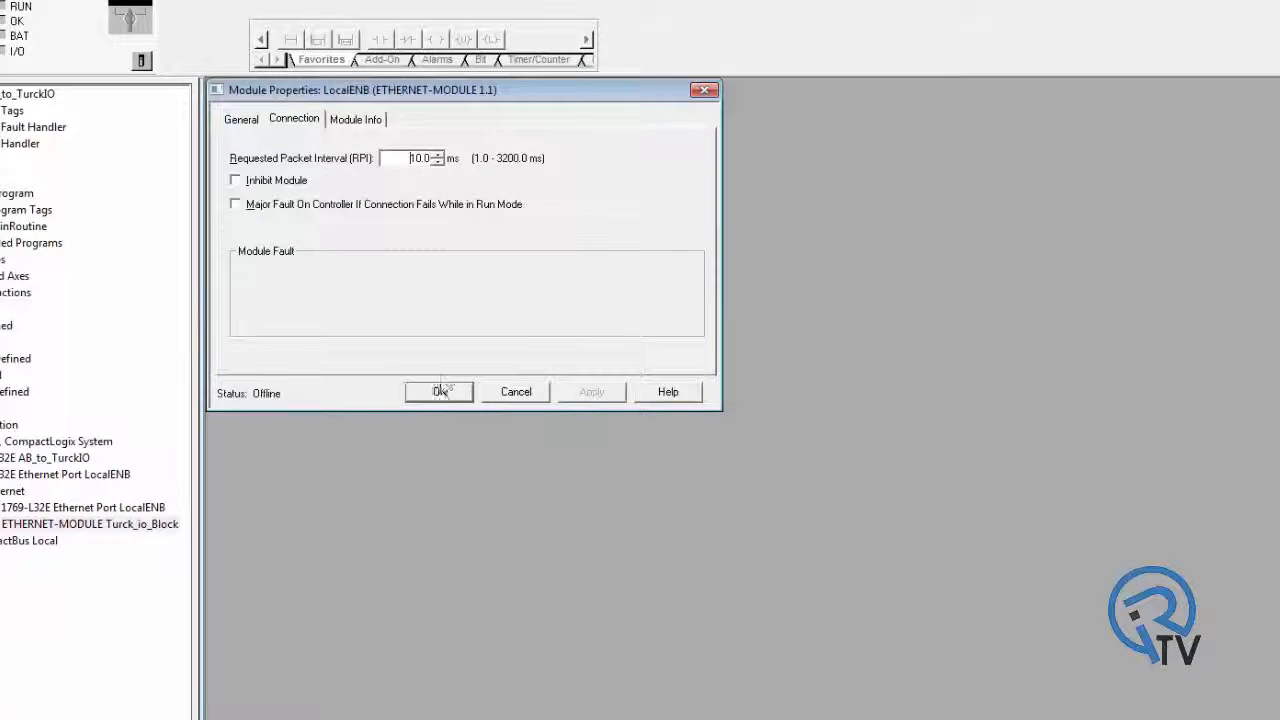
click(438, 391)
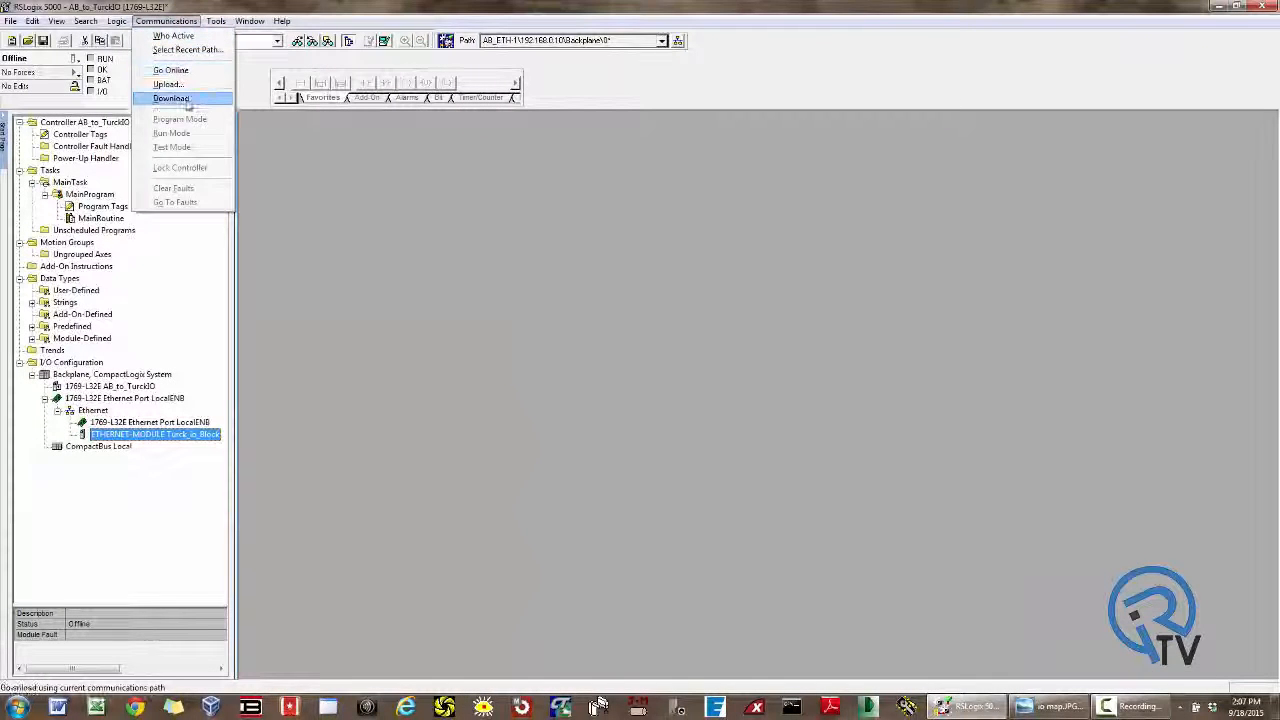
Step: Download the project to the controller and confirm the prompts
click(170, 98)
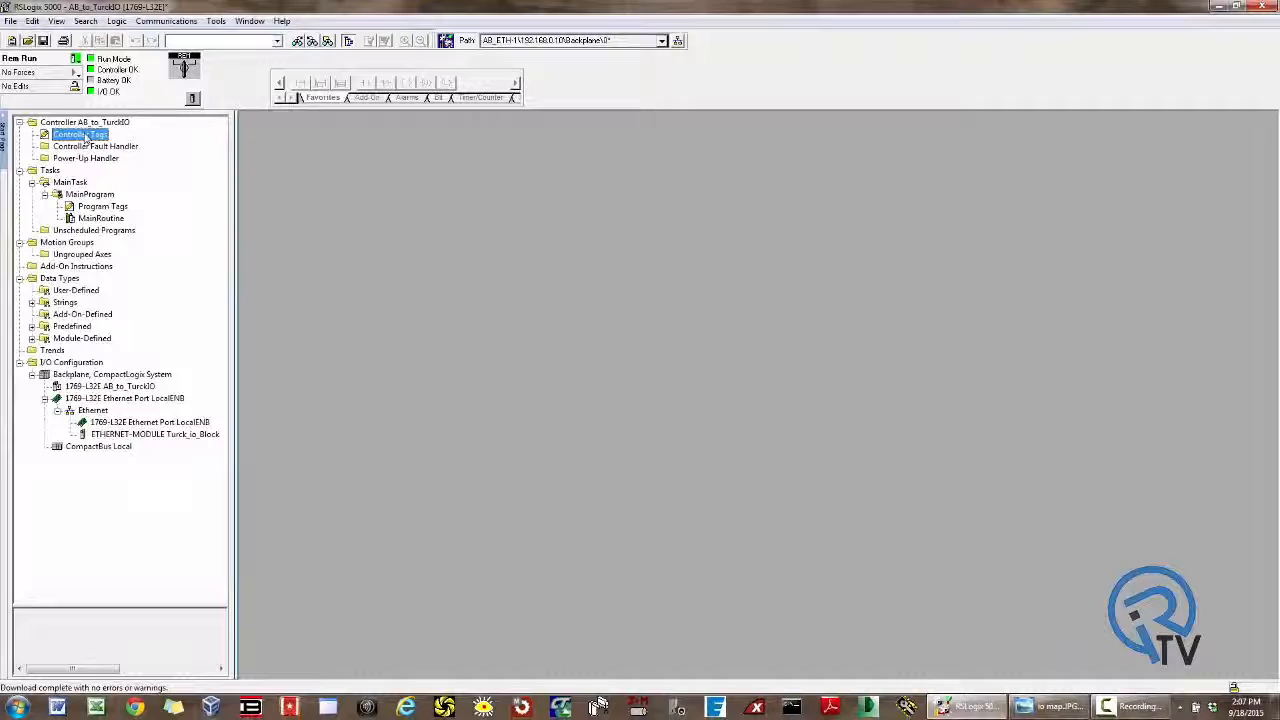
Step: In Controller Tags, expand Turck_io_Block:I.Data words Data[1] and Data[3] into bits, then collapse
double_click(80, 134)
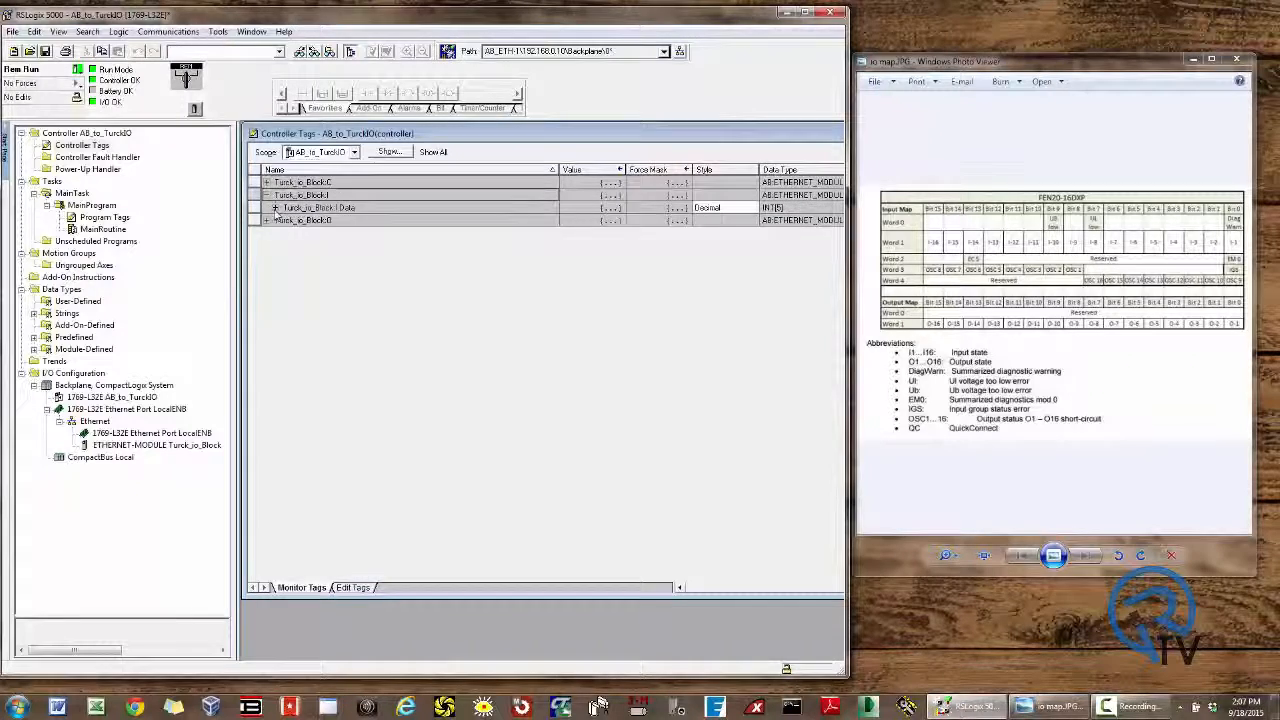
click(275, 207)
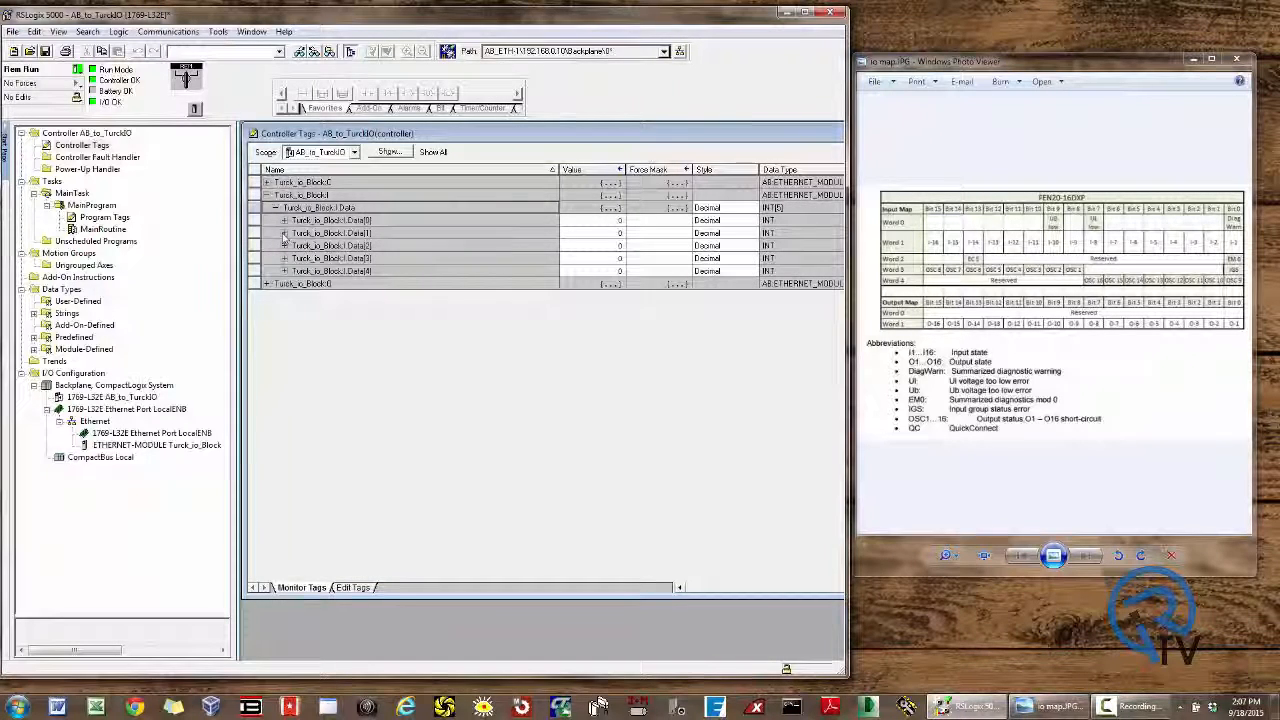
click(285, 233)
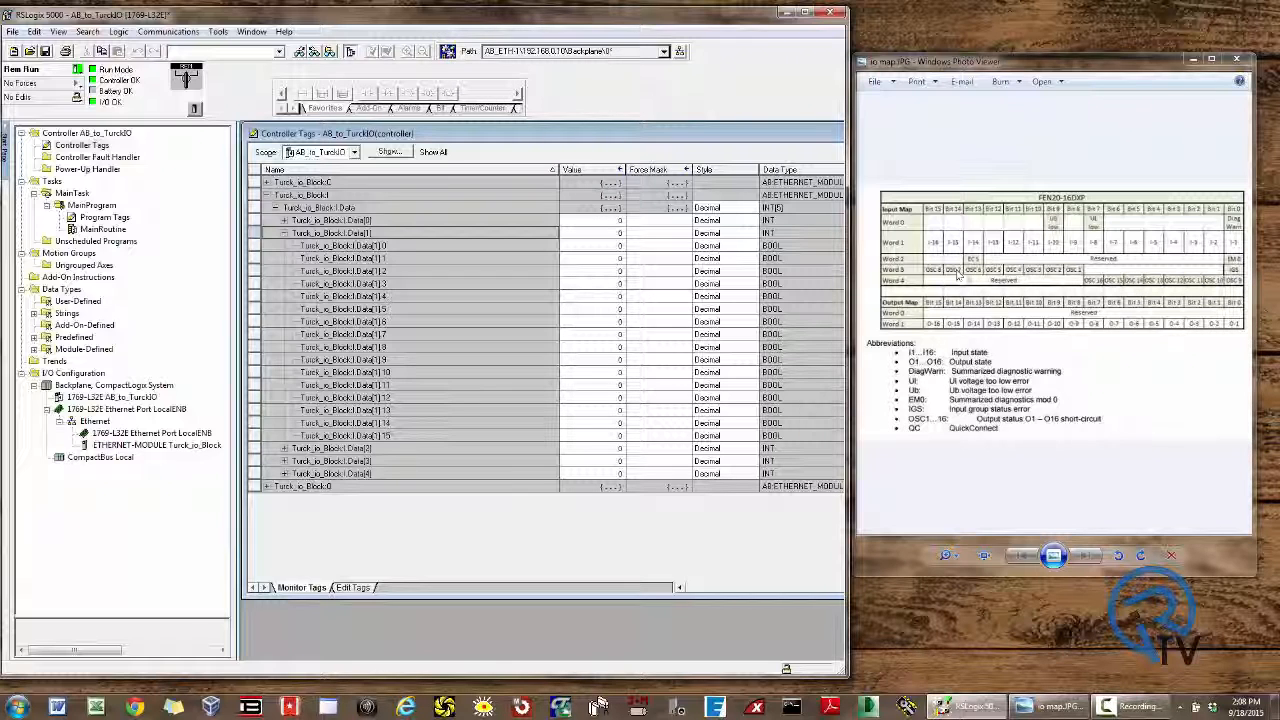
click(284, 461)
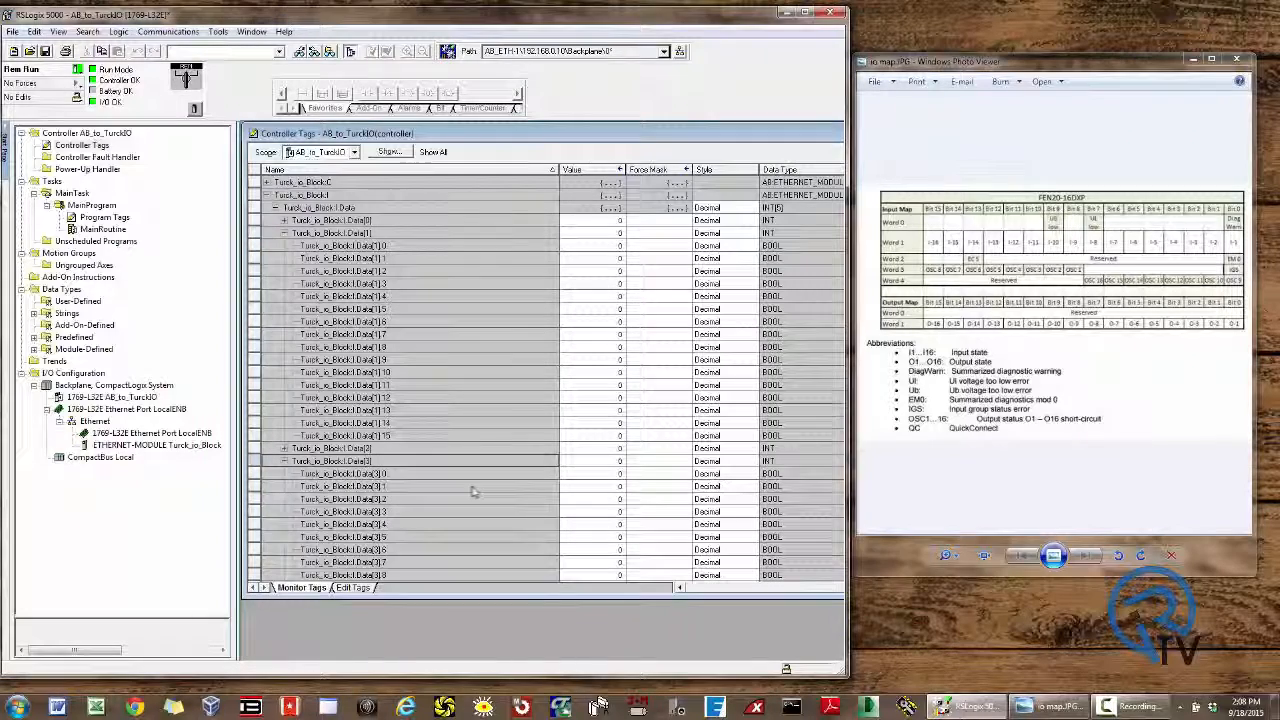
scroll(down, 3)
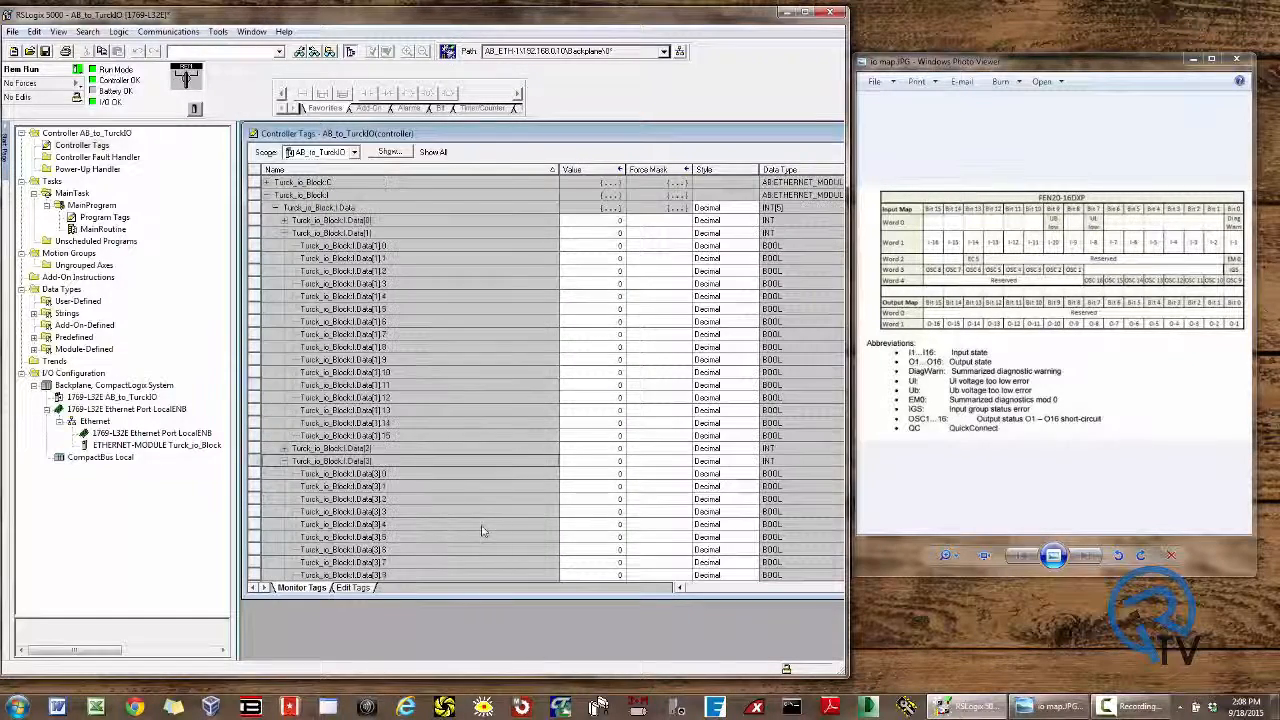
click(267, 208)
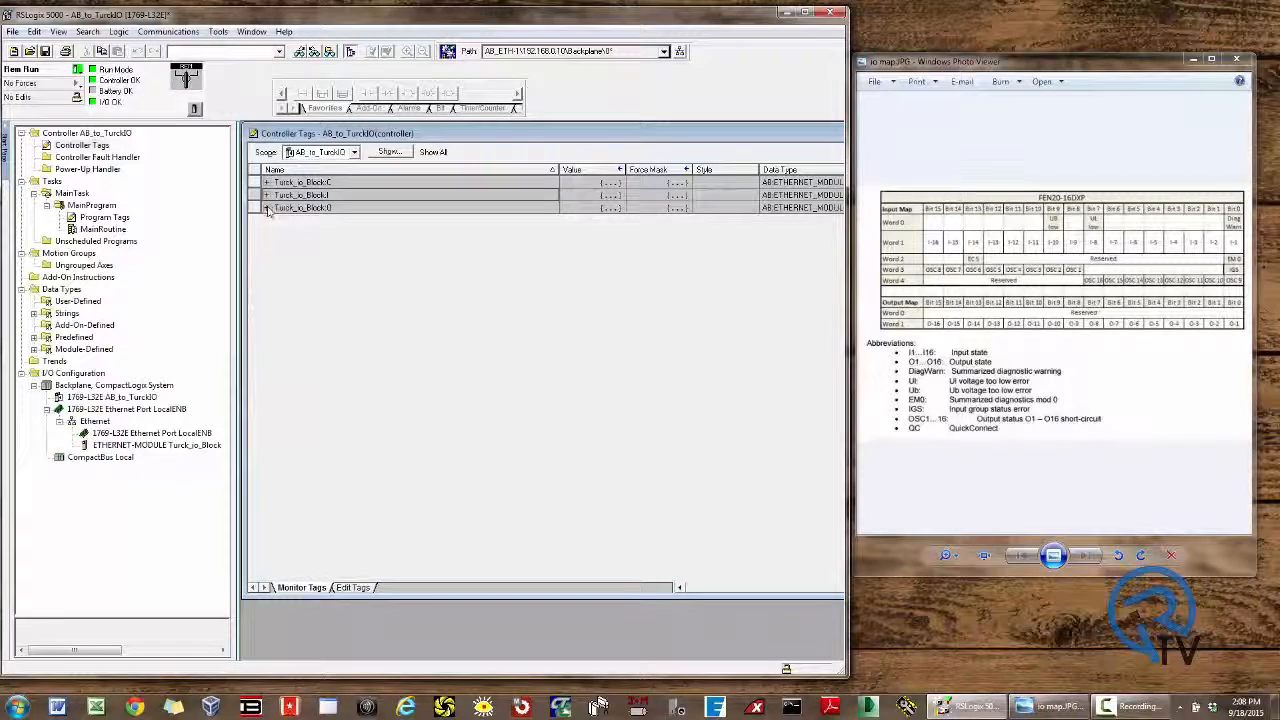
Step: Expand Turck_io_Block:O.Data and break Data[1] into its 16 bits
click(266, 208)
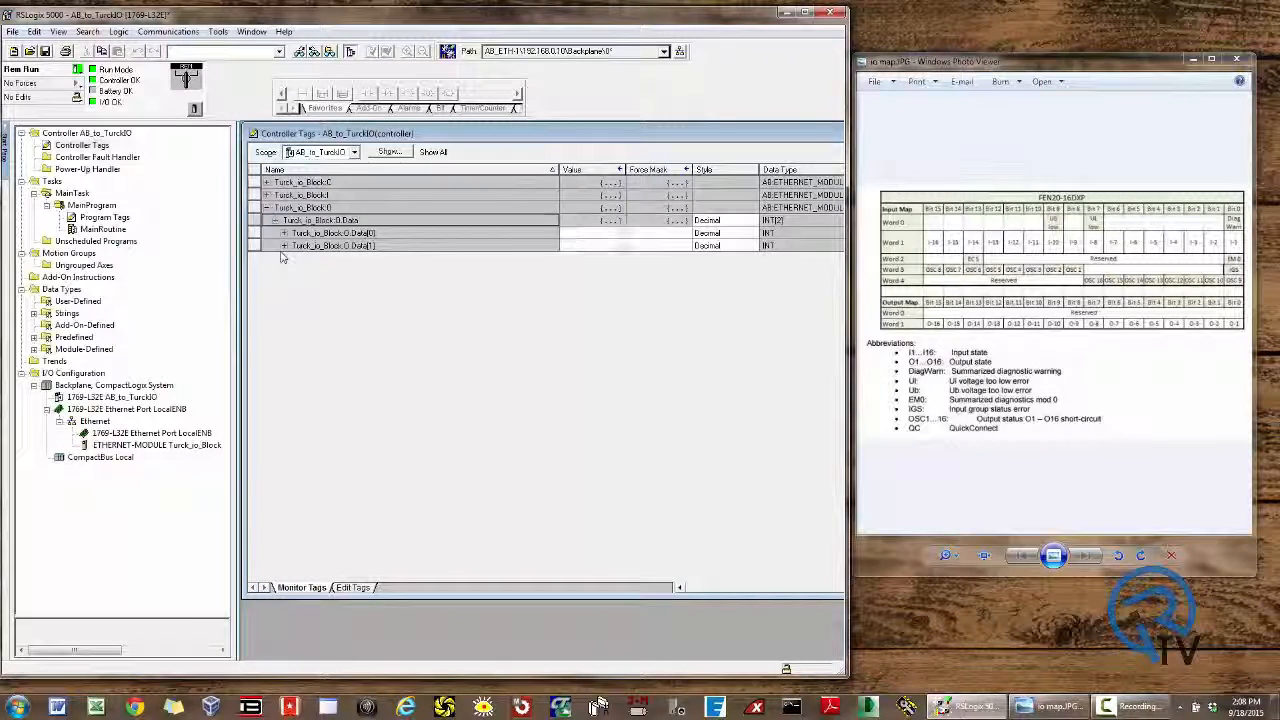
click(285, 245)
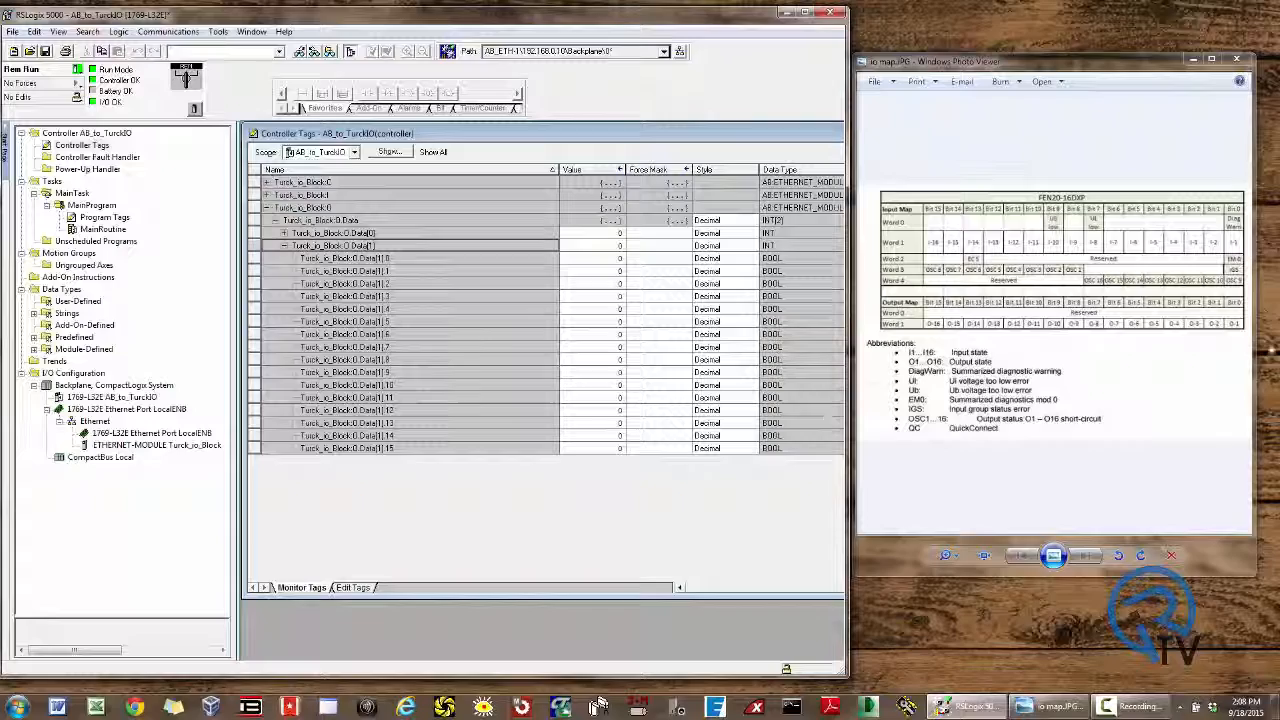